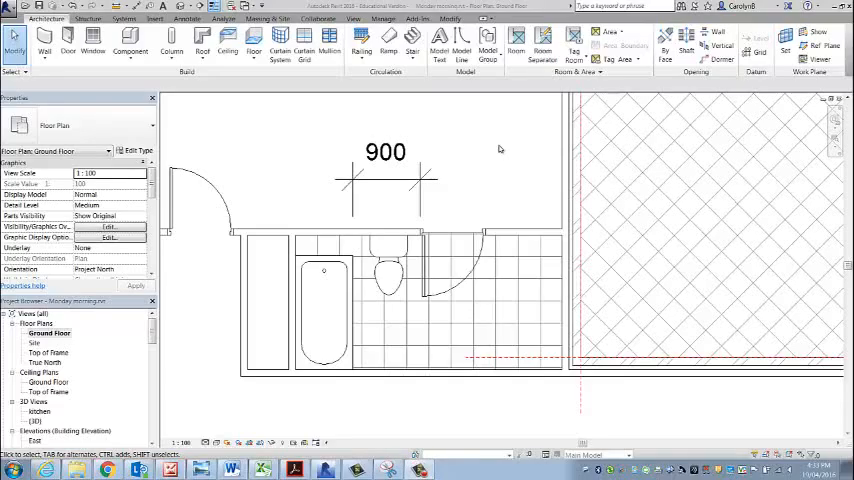
mouse_move(524, 269)
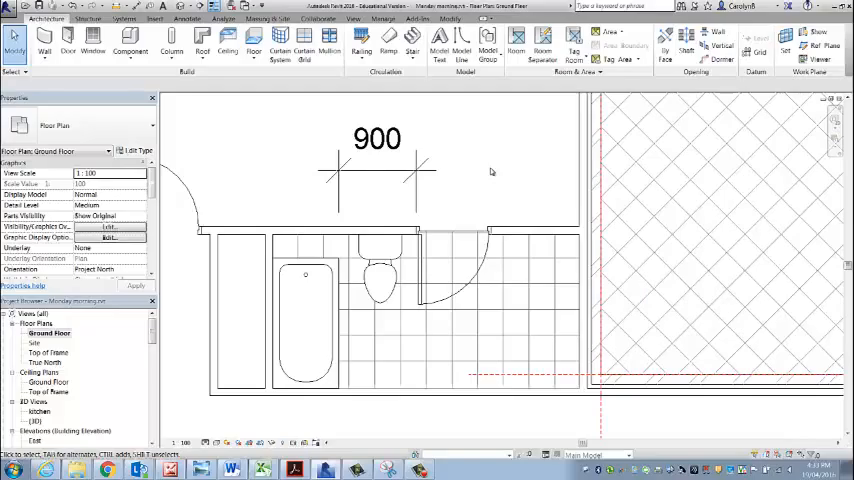
- Check the ENSUITE plan's two VB basins in Acrobat, then return to Revit
left_click(376, 138)
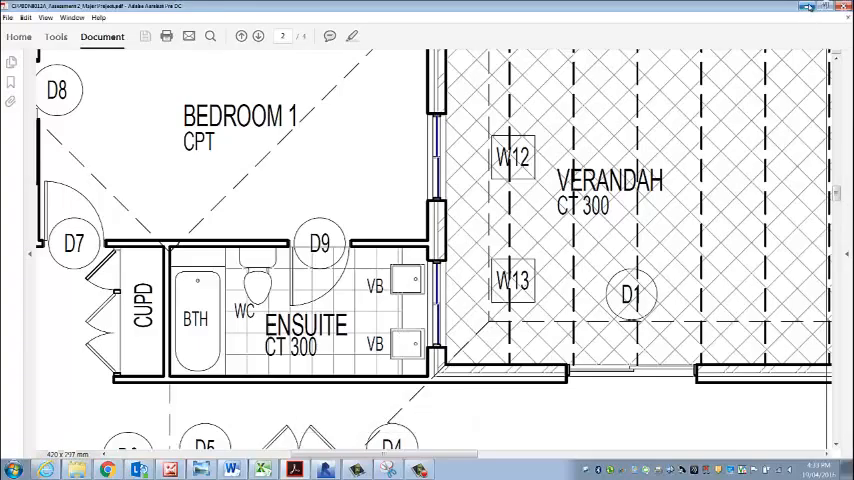
mouse_move(810, 8)
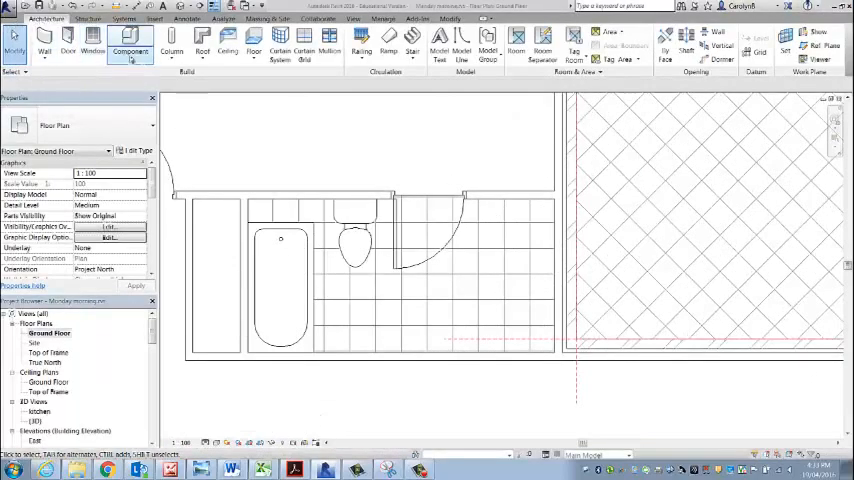
- Start an in-place Casework component named ENSUITE
left_click(126, 43)
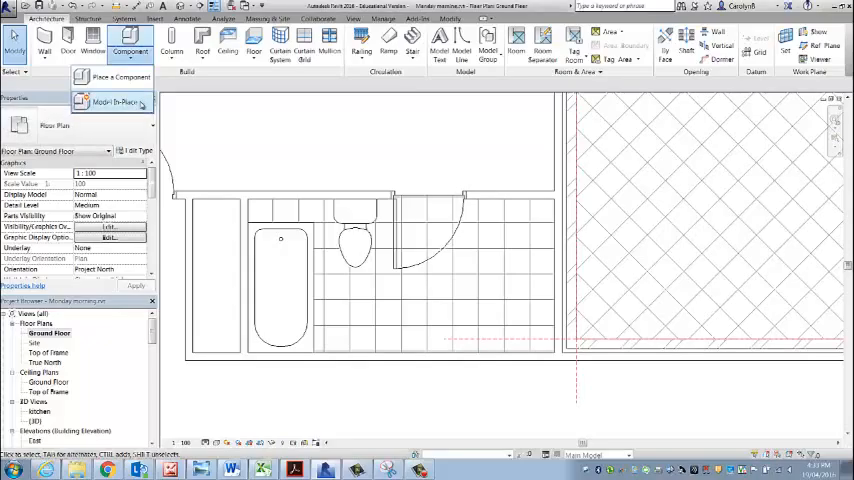
left_click(121, 98)
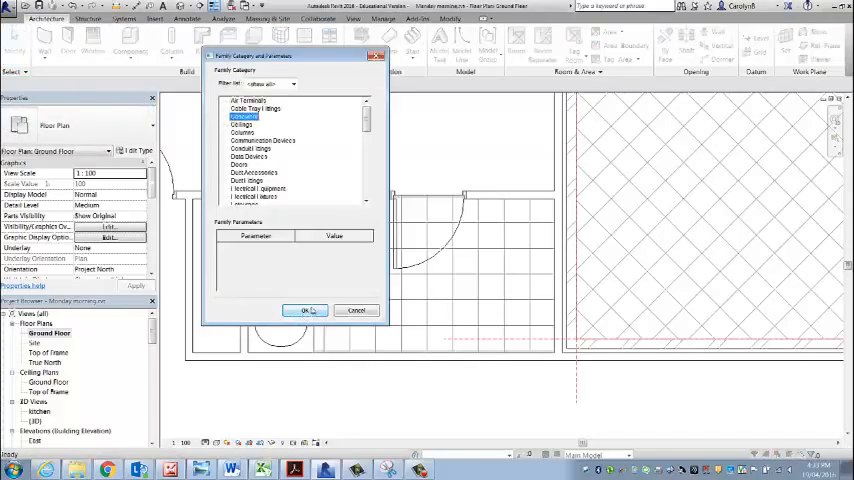
left_click(305, 310)
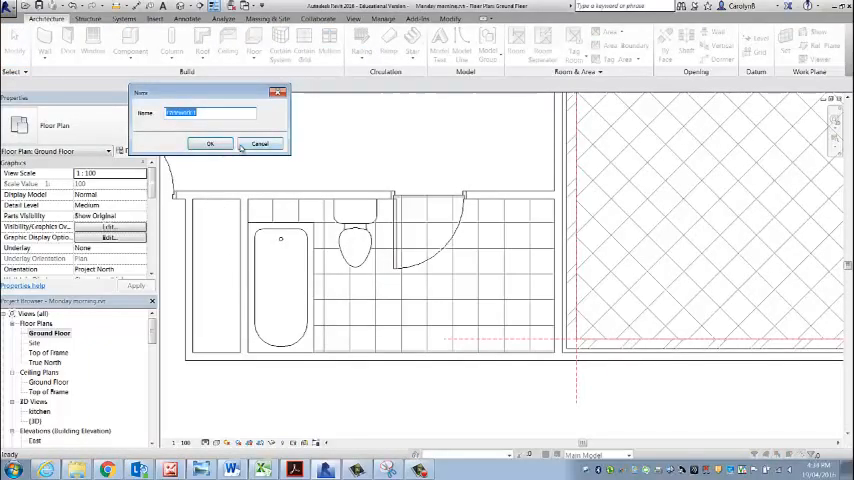
type("ENSUITE")
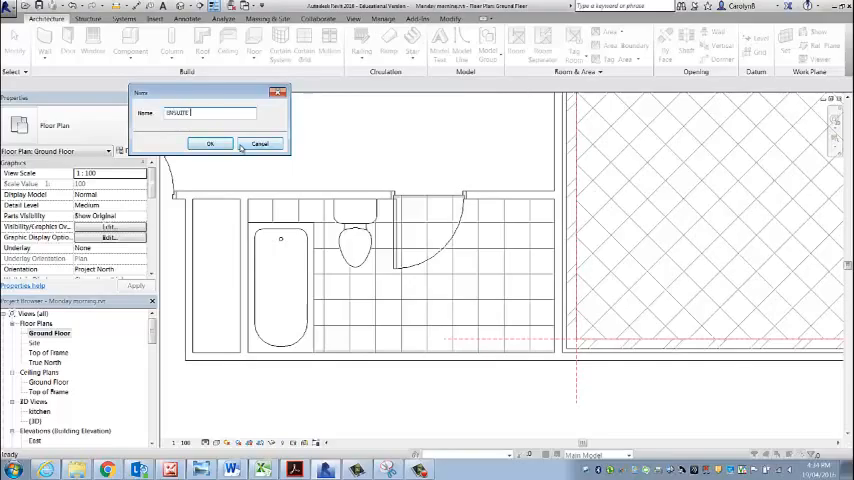
left_click(210, 142)
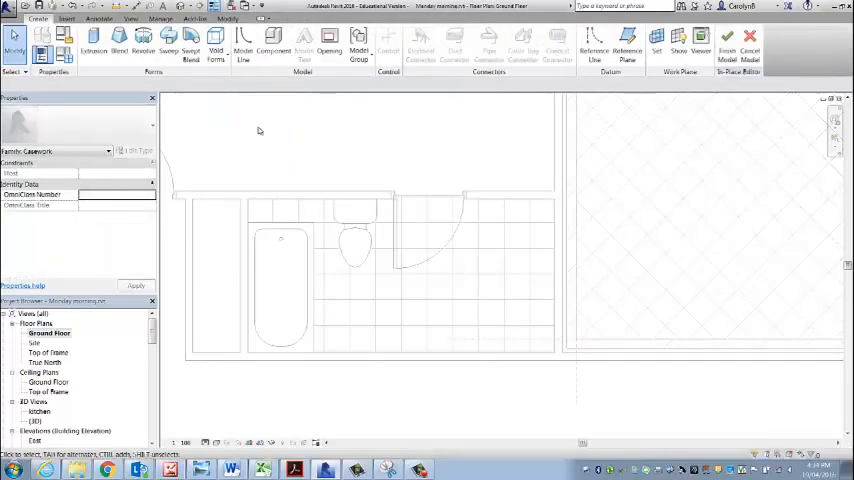
- Extrude the vanity rectangle along the right wall from 380 up to 850
left_click(84, 52)
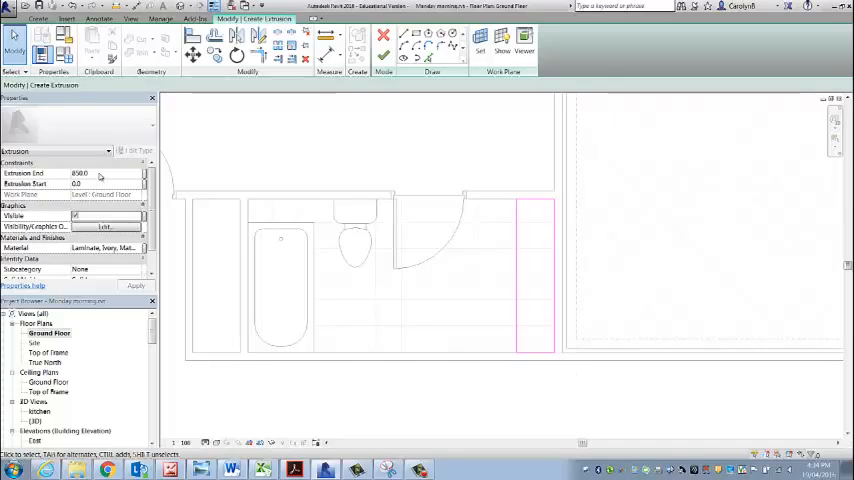
left_click(90, 184)
type("330")
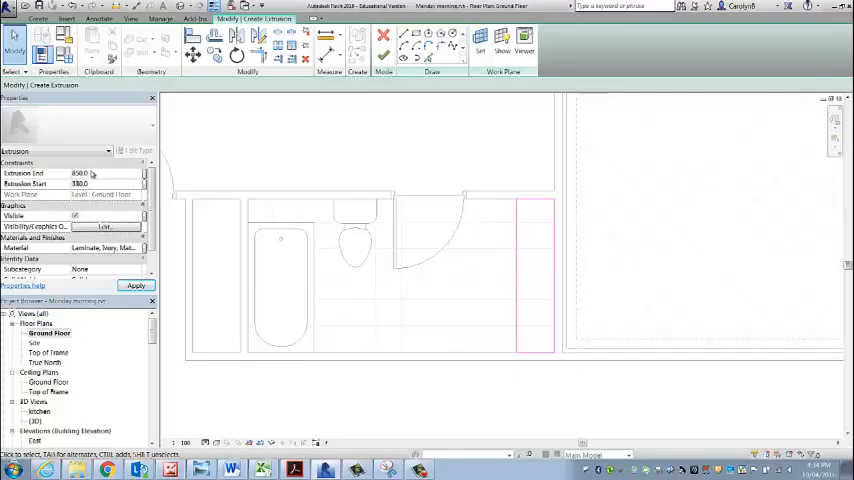
left_click(136, 286)
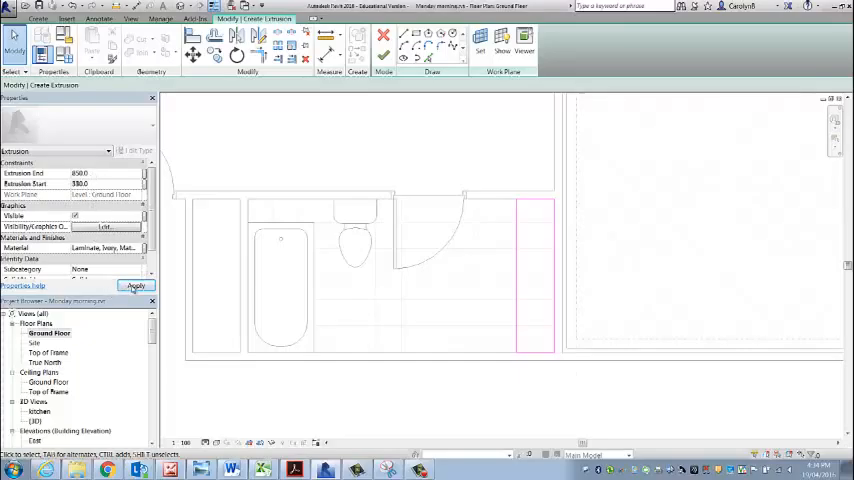
left_click(136, 286)
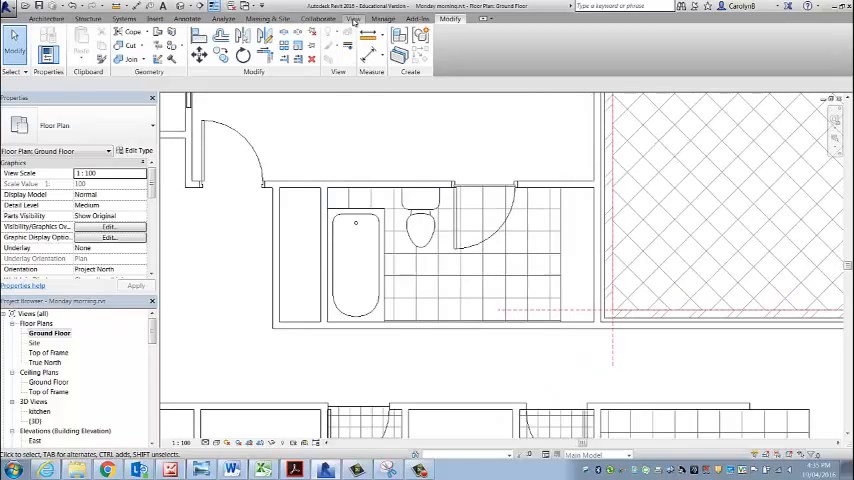
- Place an elevation marker inside the ensuite facing the right-hand vanity wall
left_click(351, 18)
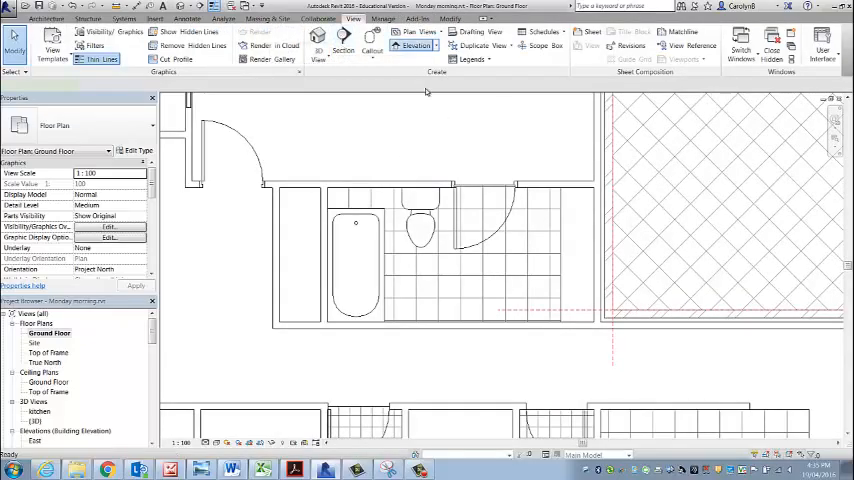
left_click(411, 45)
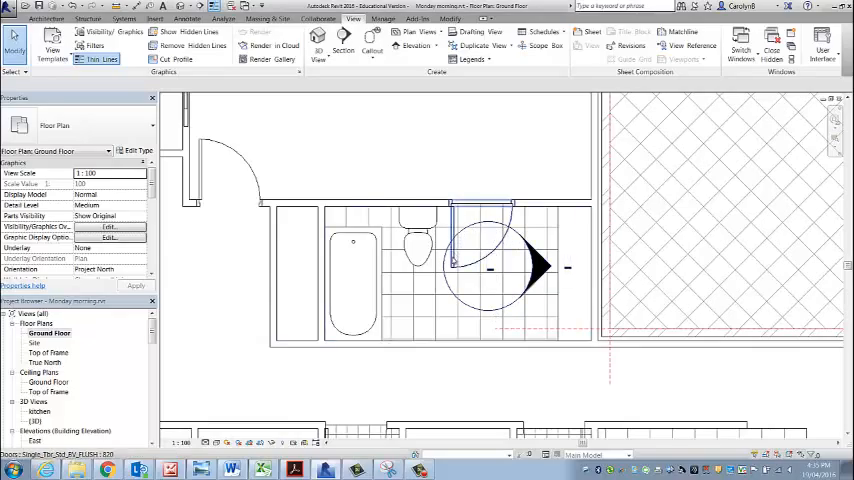
mouse_move(485, 268)
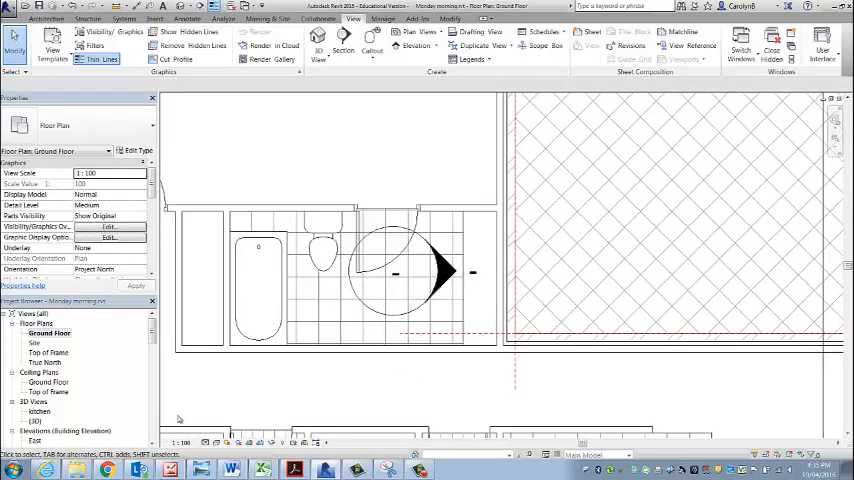
- Pick a view scale and drag the elevation extent to the vanity wall's ends
left_click(105, 173)
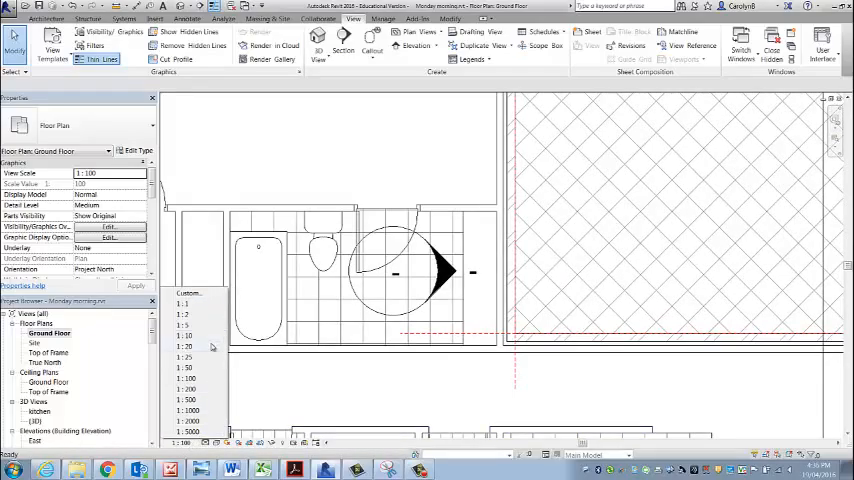
left_click(182, 346)
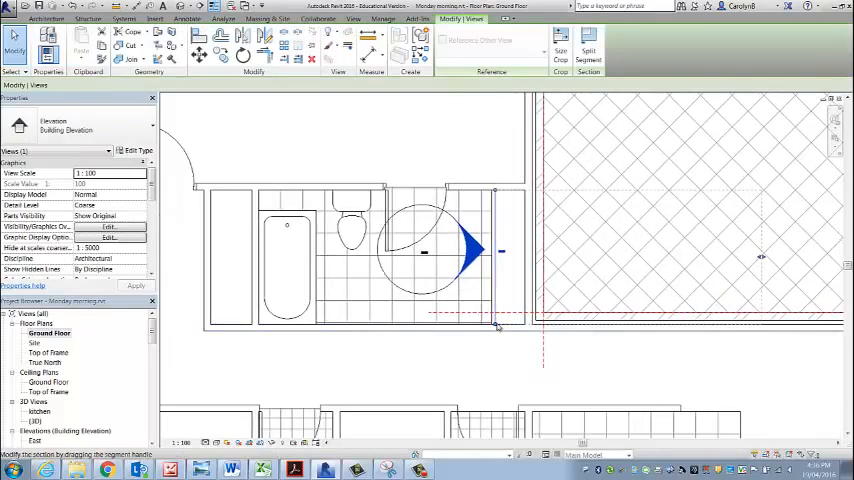
mouse_move(497, 192)
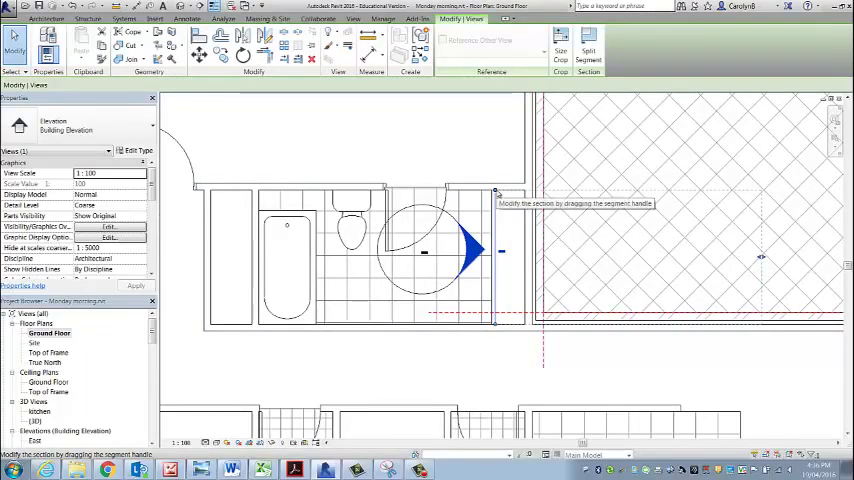
mouse_move(561, 352)
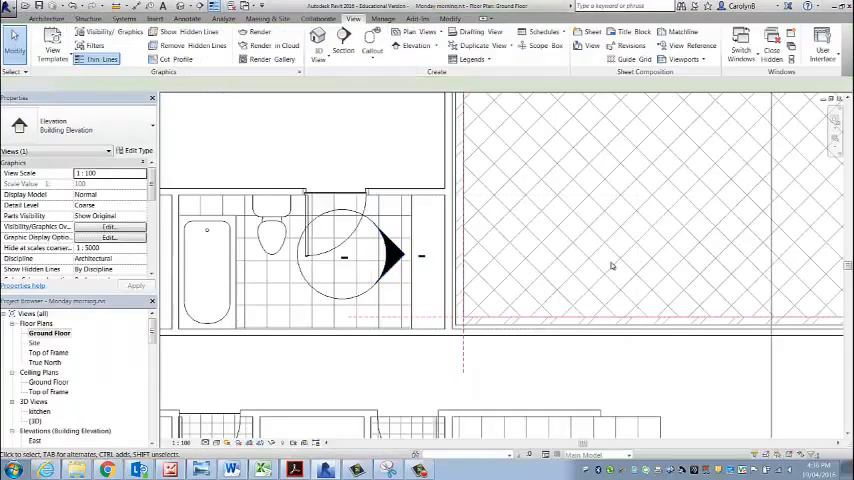
left_click(390, 255)
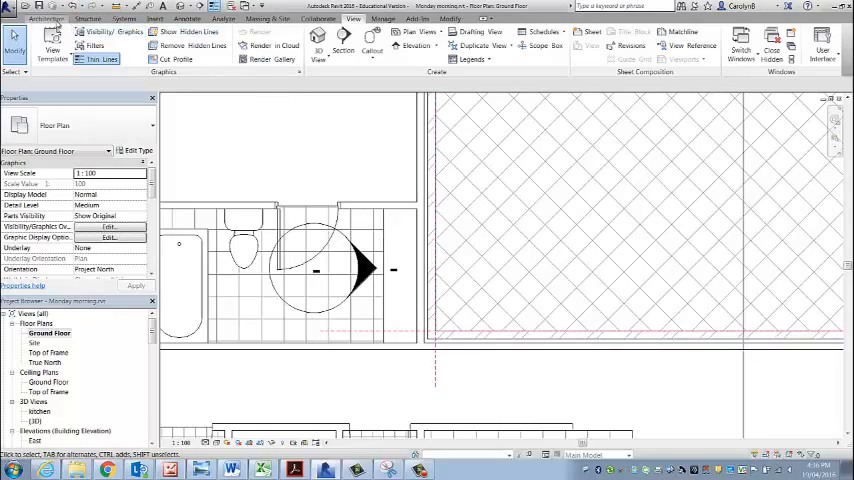
- Inspect both 470x420 basins' 300 and 390 offsets from the wall
left_click(44, 19)
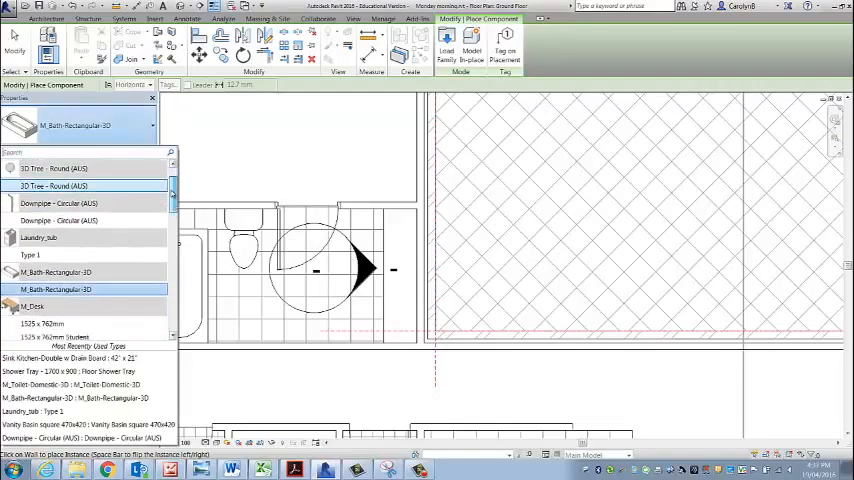
scroll("down", 3)
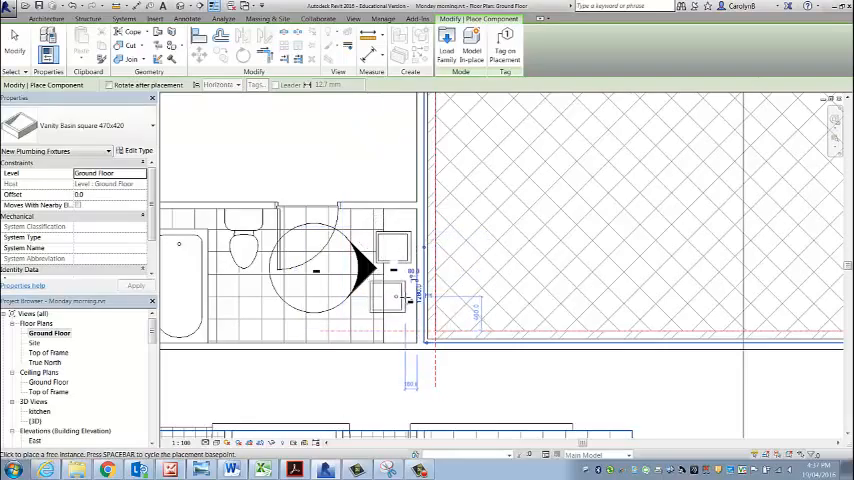
mouse_move(408, 300)
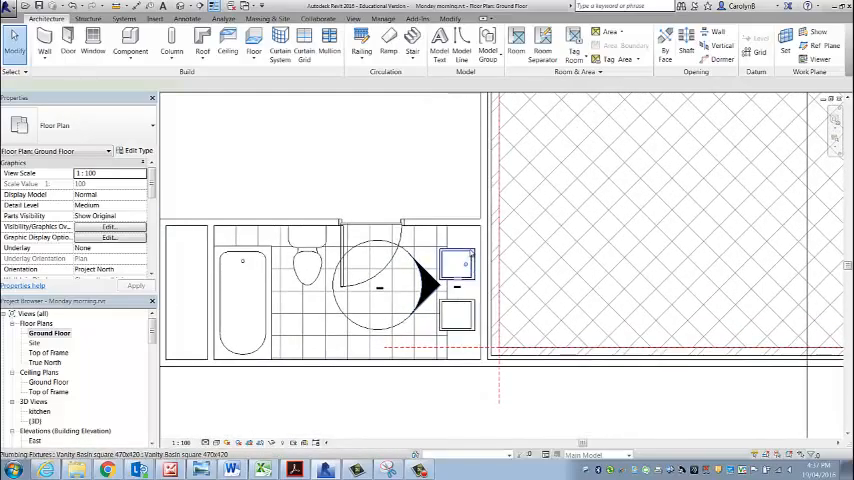
left_click(454, 265)
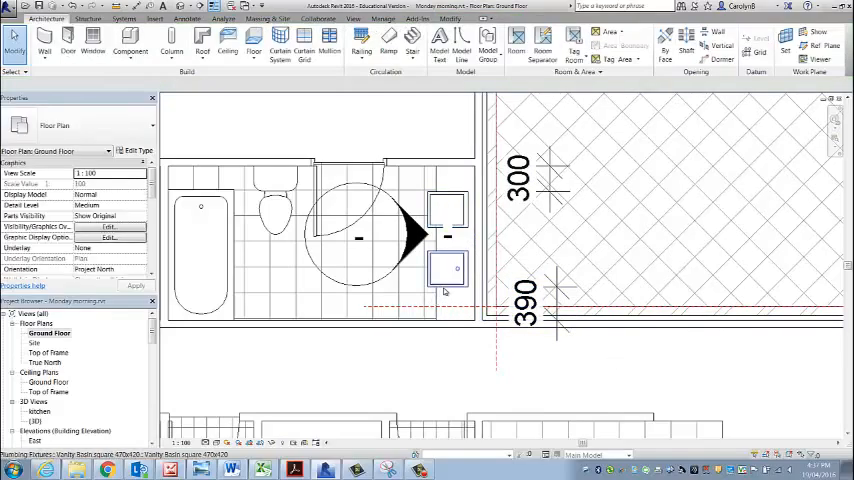
left_click(445, 268)
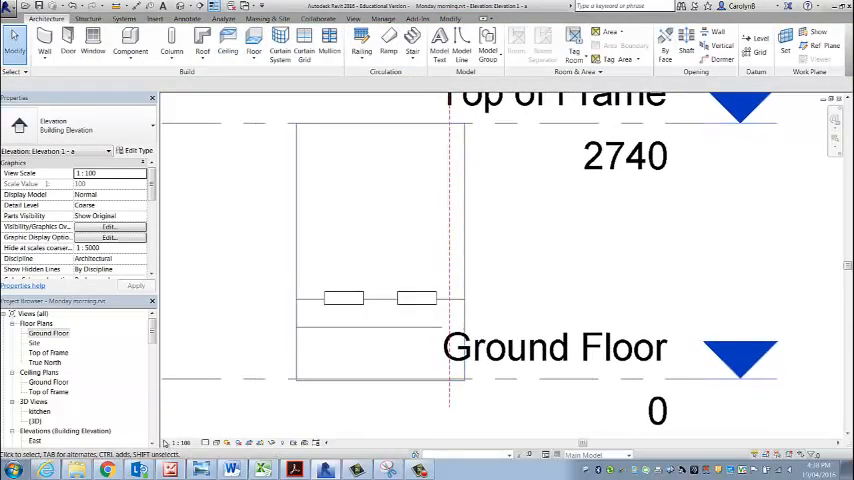
- Set Elevation 1 - a to 1:20 and zoom in on the basins
left_click(108, 173)
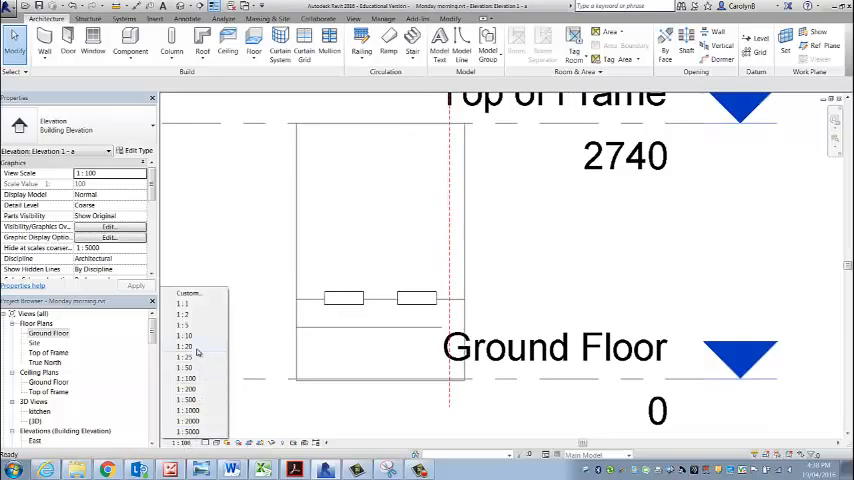
left_click(184, 347)
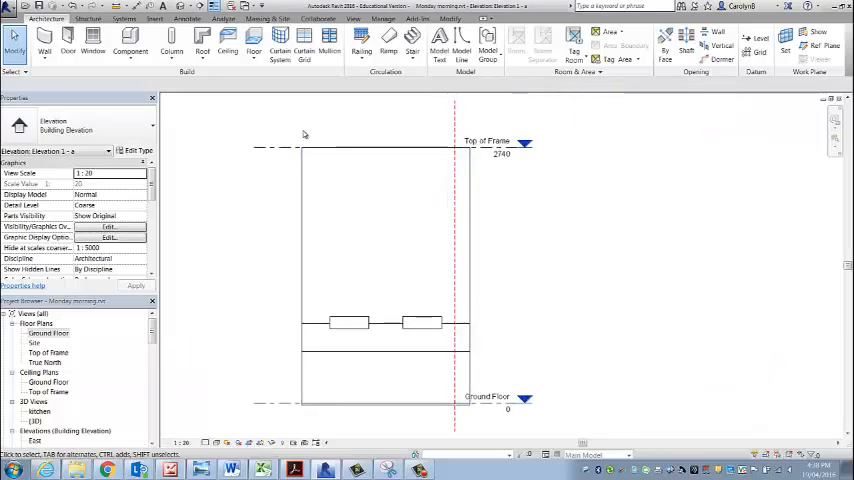
left_click(485, 141)
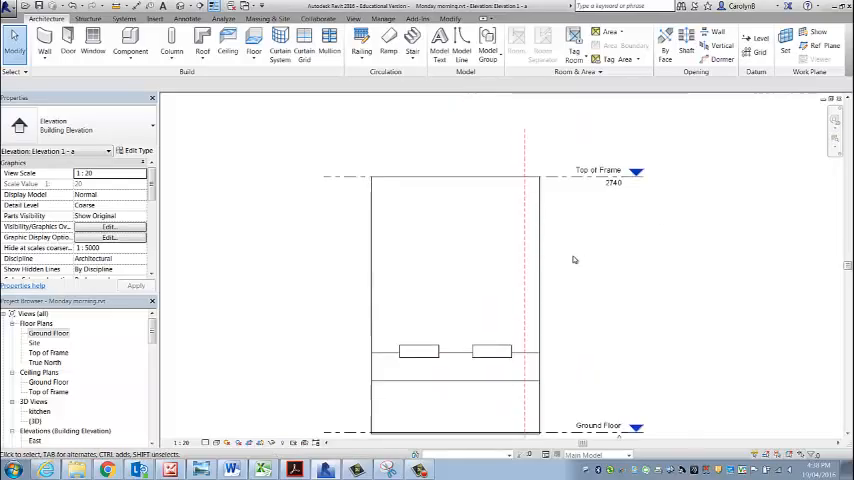
mouse_move(578, 357)
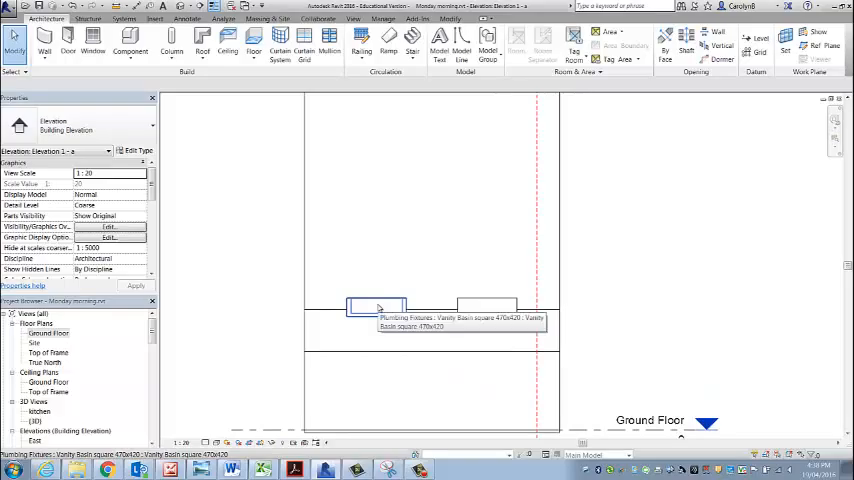
mouse_move(456, 304)
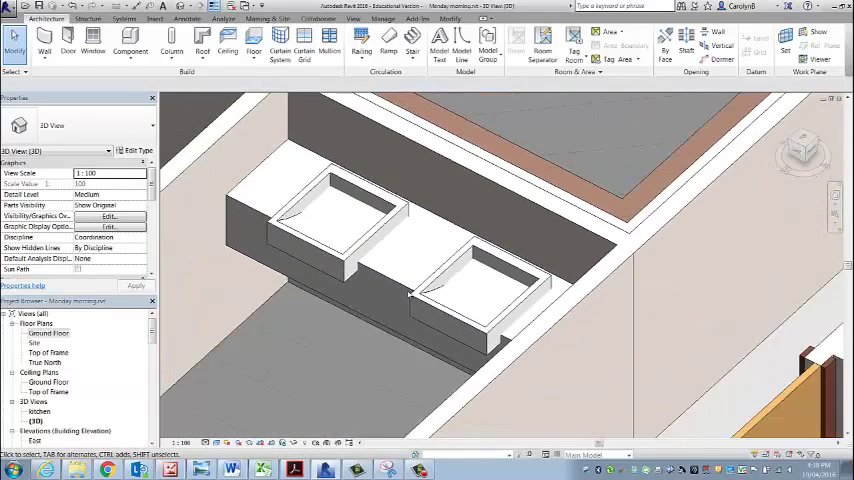
- Open the {3D} view and select the left vanity basin
left_click(352, 217)
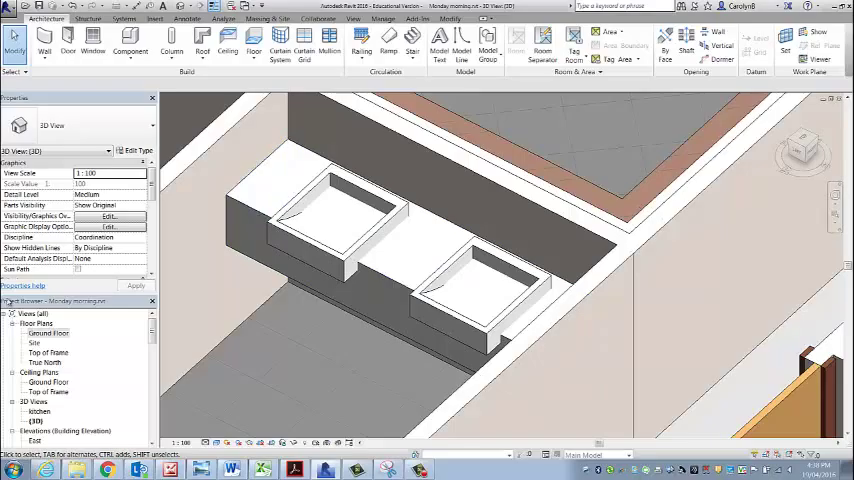
mouse_move(143, 394)
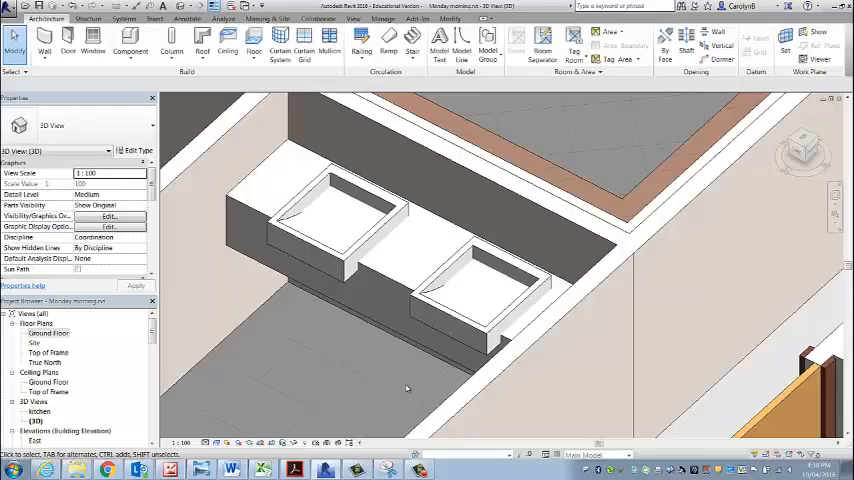
left_click(352, 217)
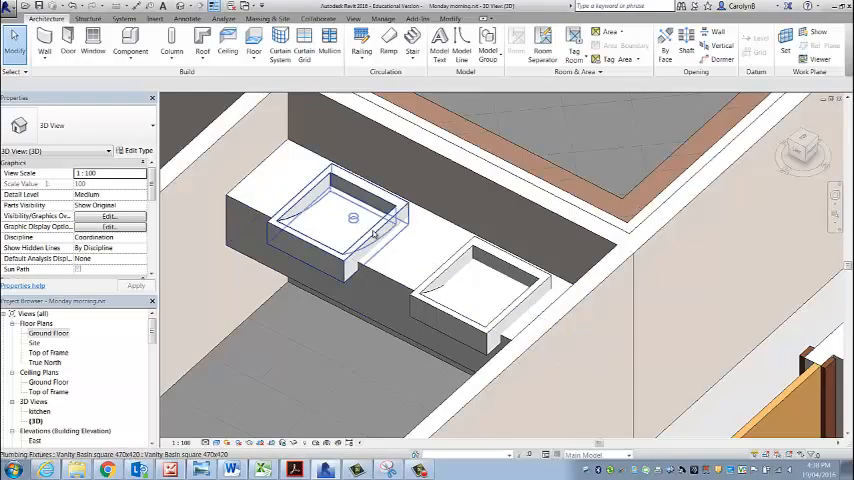
mouse_move(372, 235)
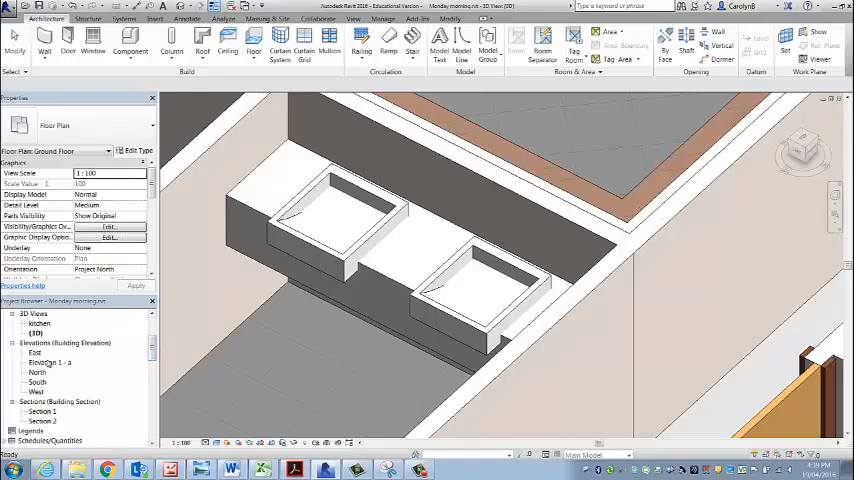
- Open Elevation 1 - a and rename it ENSUITE ELEVATION
double_click(48, 362)
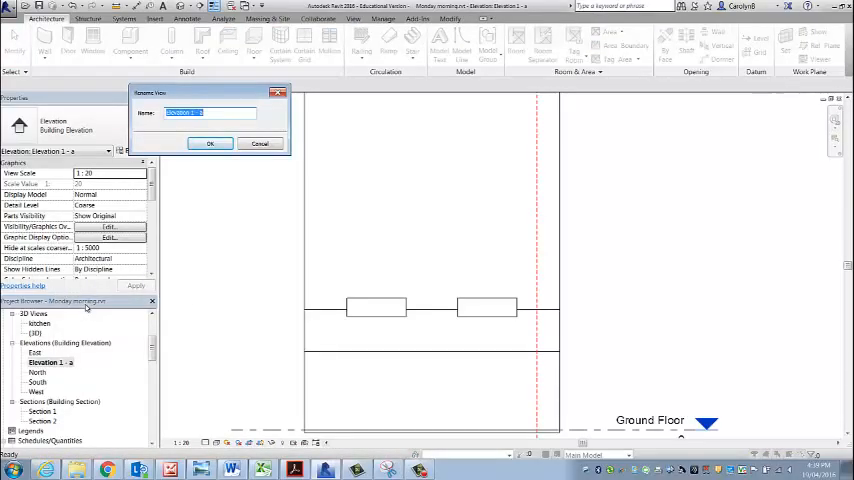
type("e")
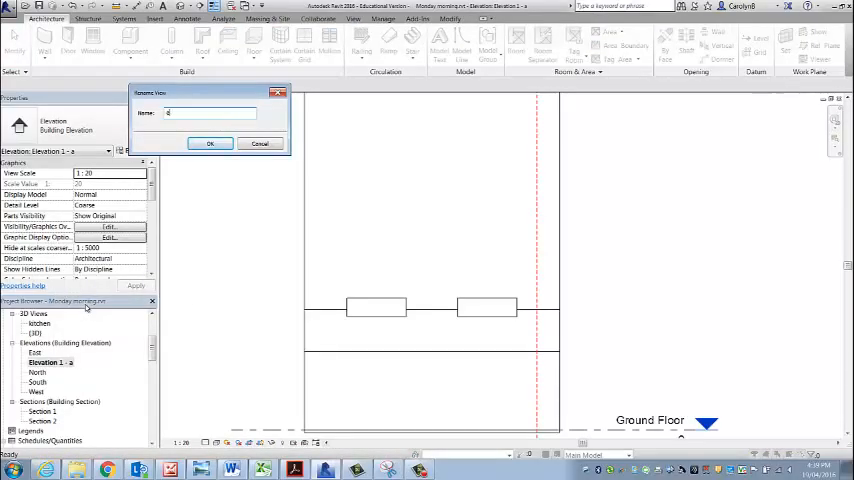
type("ensuite a")
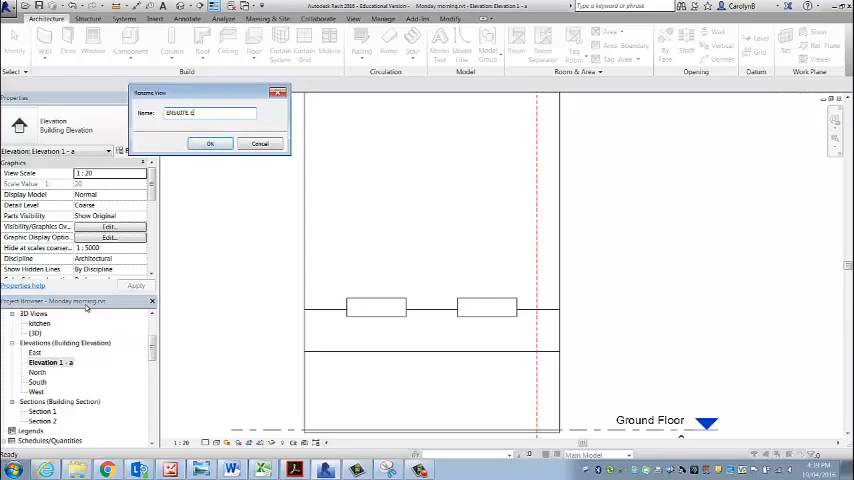
left_click(210, 143)
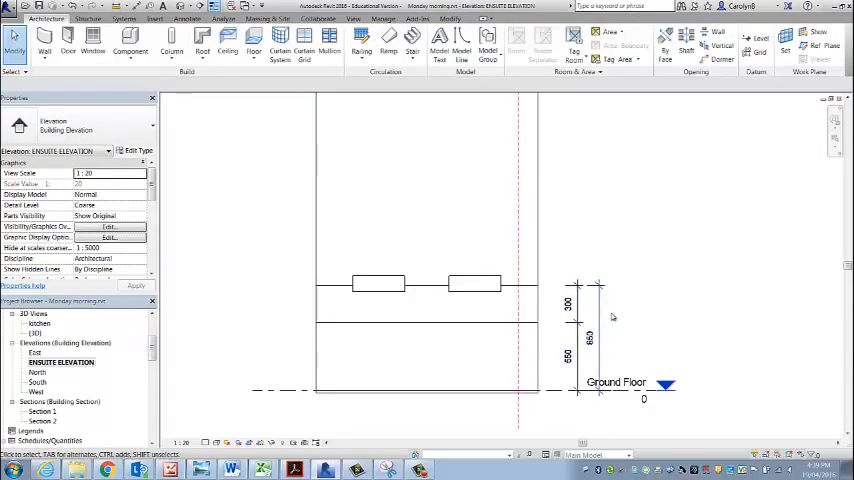
- Place the 300/650/850 dimension string right of the vanity, then select the right basin
left_click(480, 283)
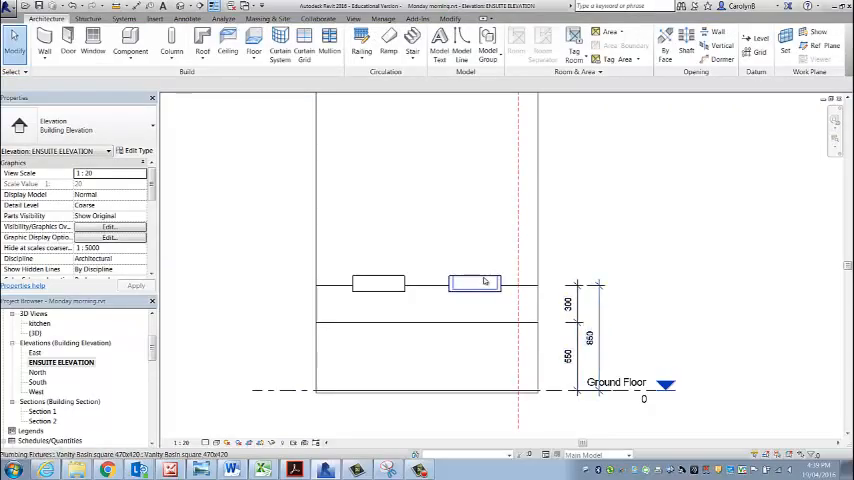
left_click(378, 283)
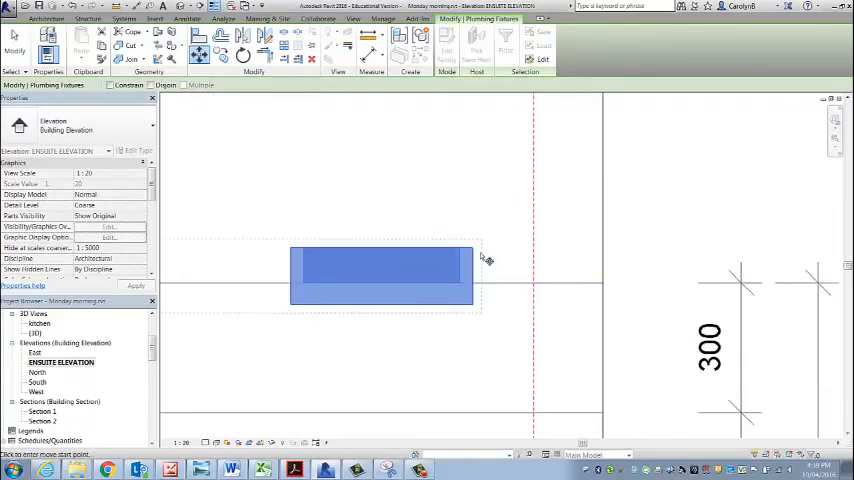
mouse_move(474, 253)
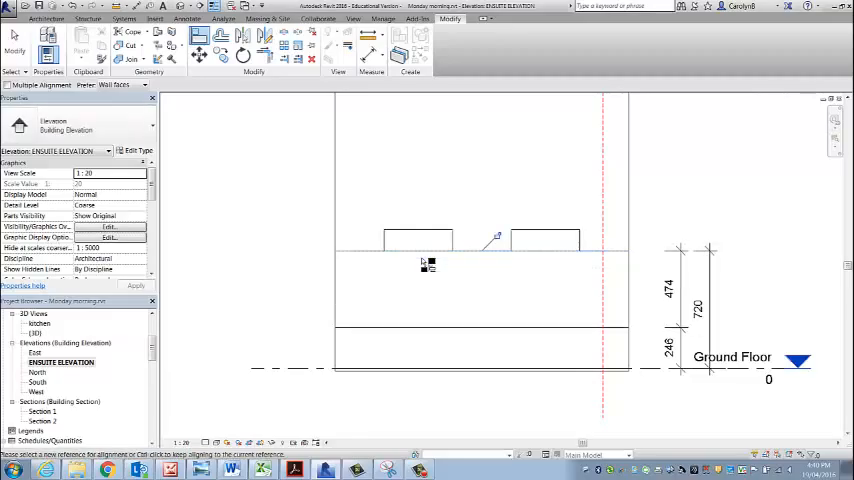
mouse_move(652, 273)
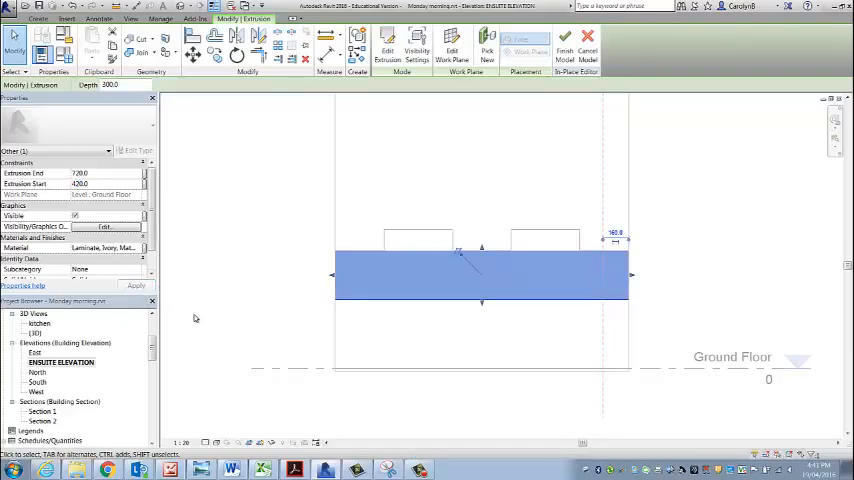
mouse_move(214, 282)
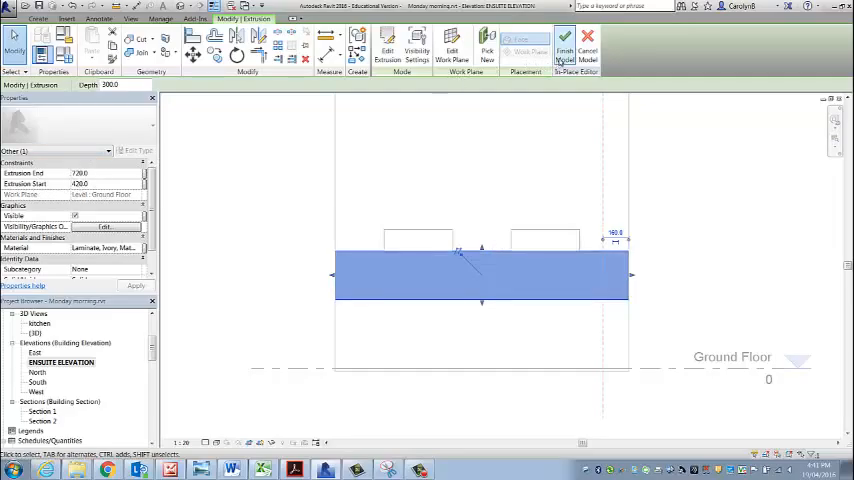
- Finish the in-place vanity model with its extrusion spanning 420 to 720
left_click(557, 36)
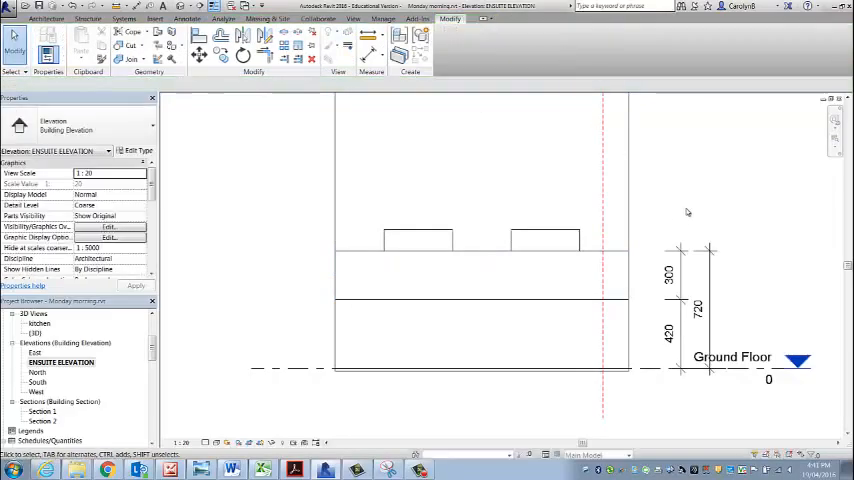